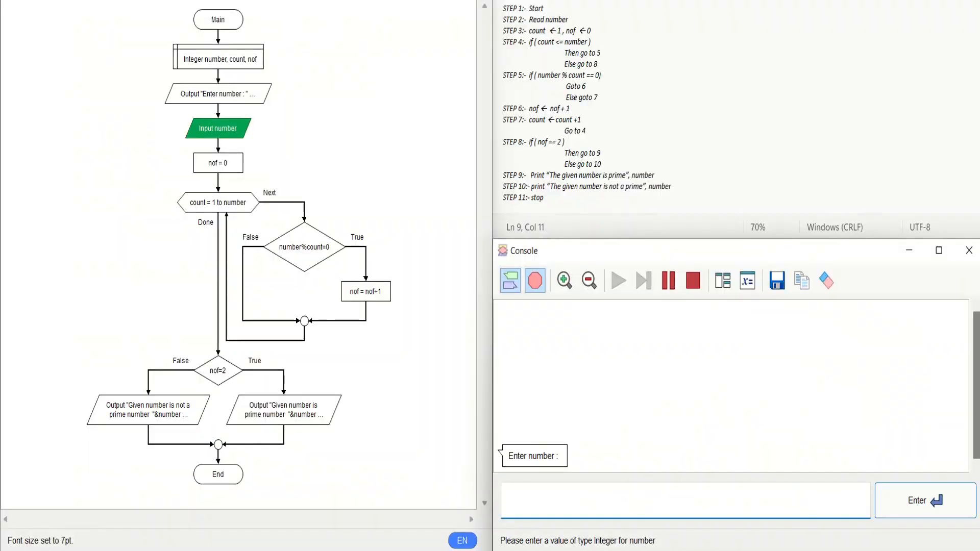
- Submit 5 as the number to test, then rerun the flowchart and submit 6
type("5")
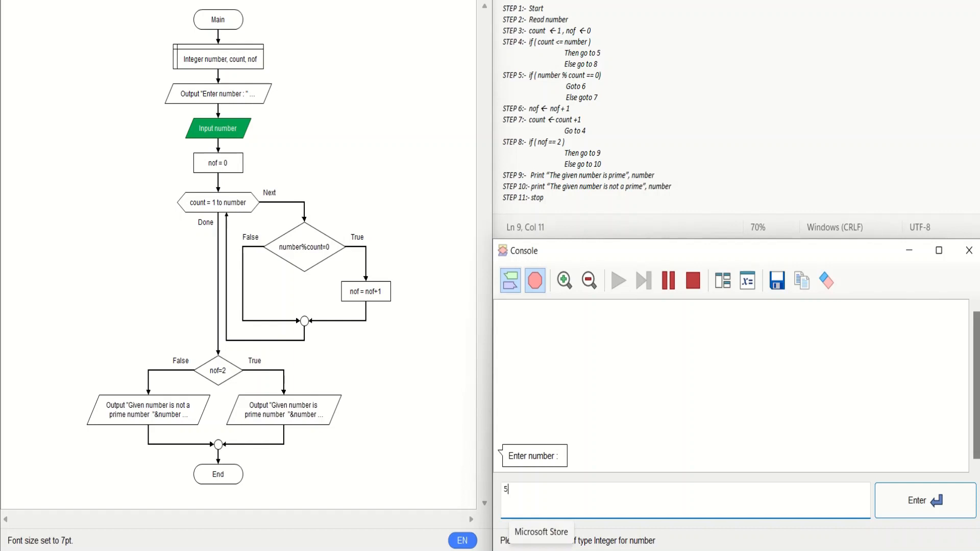
left_click(925, 500)
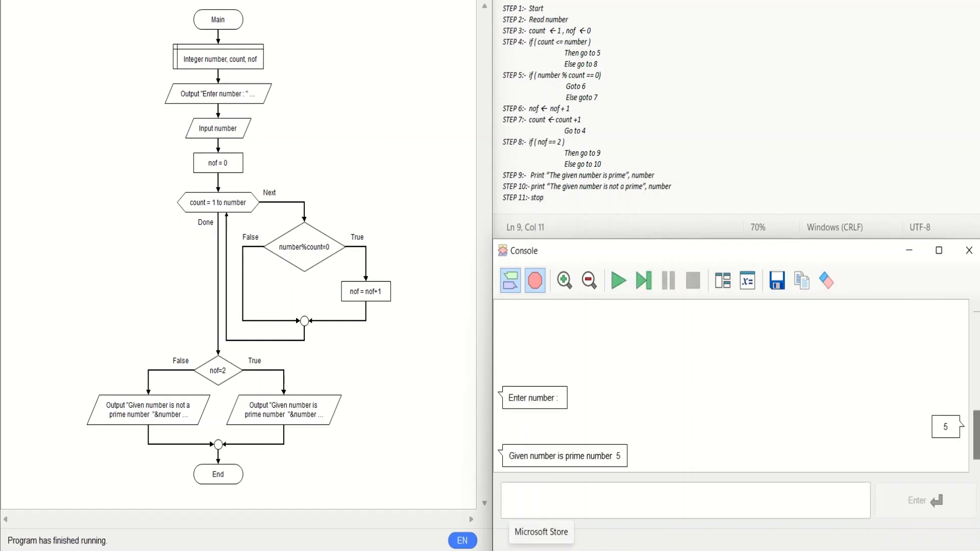
mouse_move(618, 280)
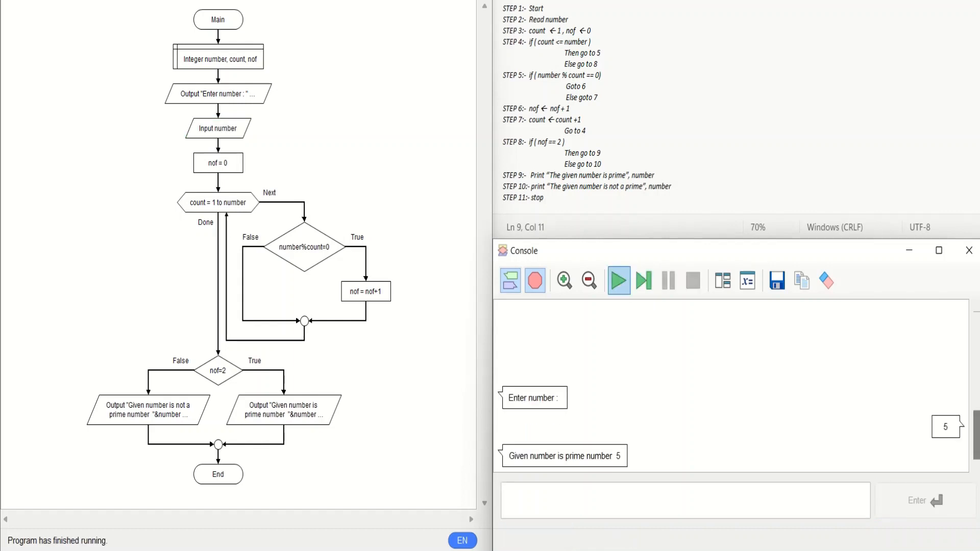
left_click(618, 280)
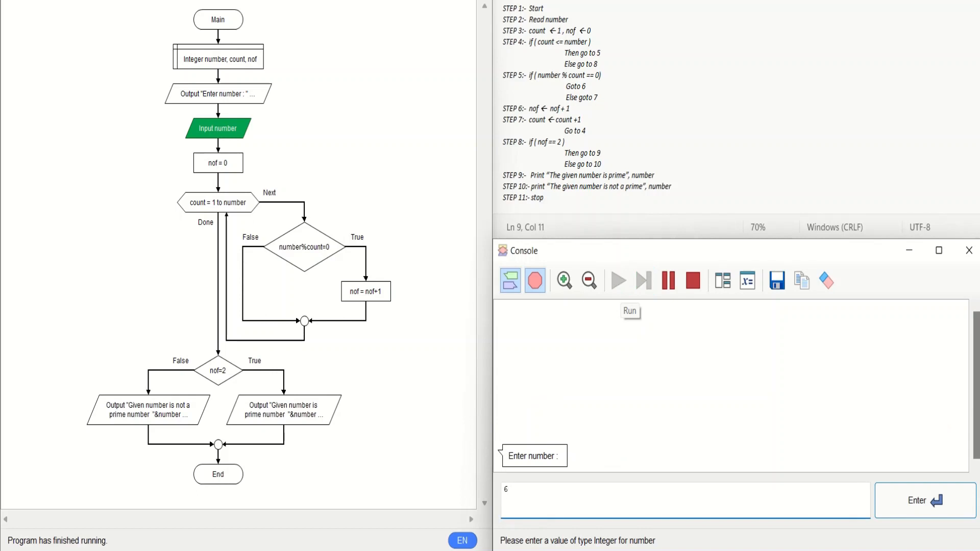
left_click(922, 501)
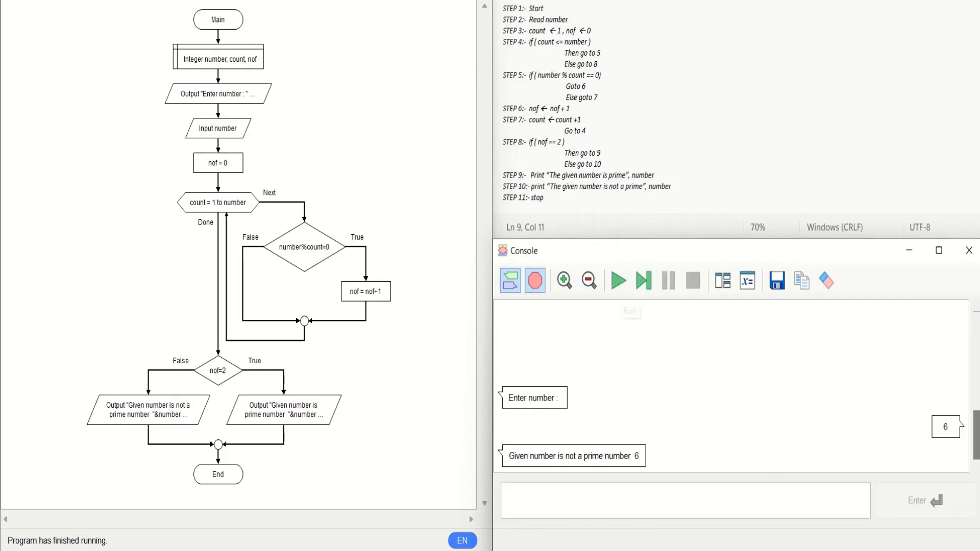